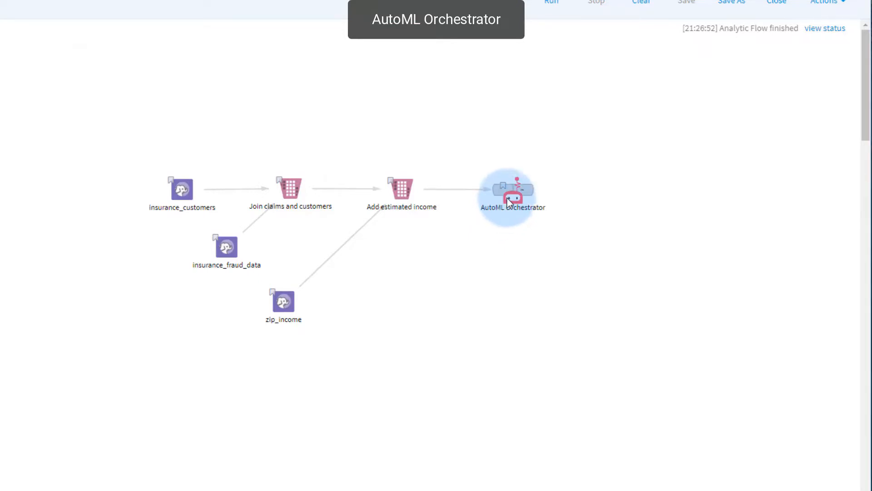
Confirm 'fraudulent' as the AutoML Orchestrator's dependent column in its parameters
click(513, 196)
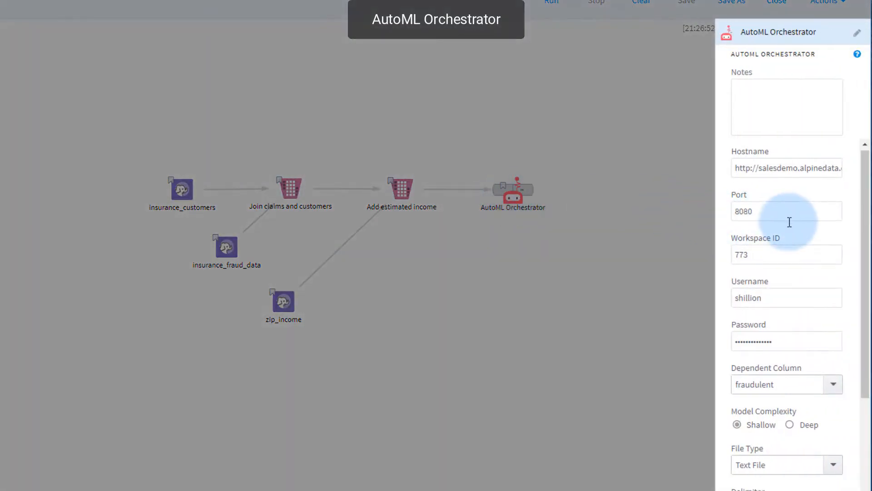
scroll(down, 3)
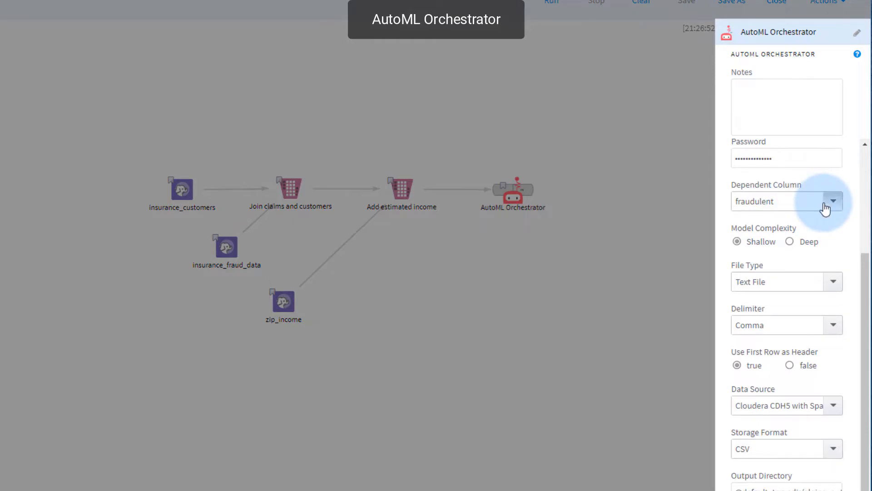
click(833, 201)
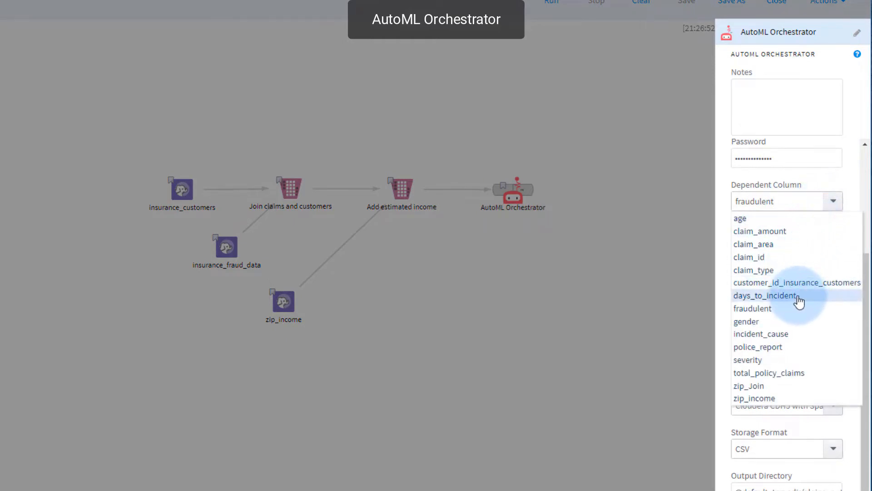
click(753, 309)
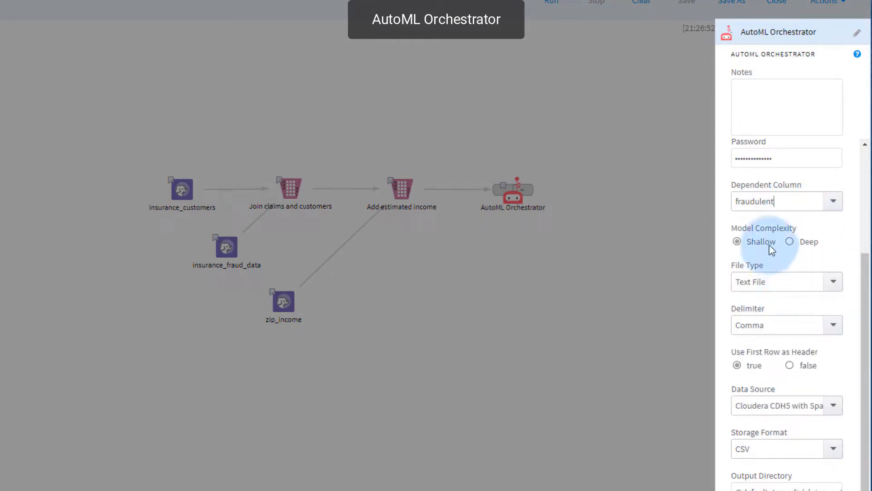
mouse_move(796, 251)
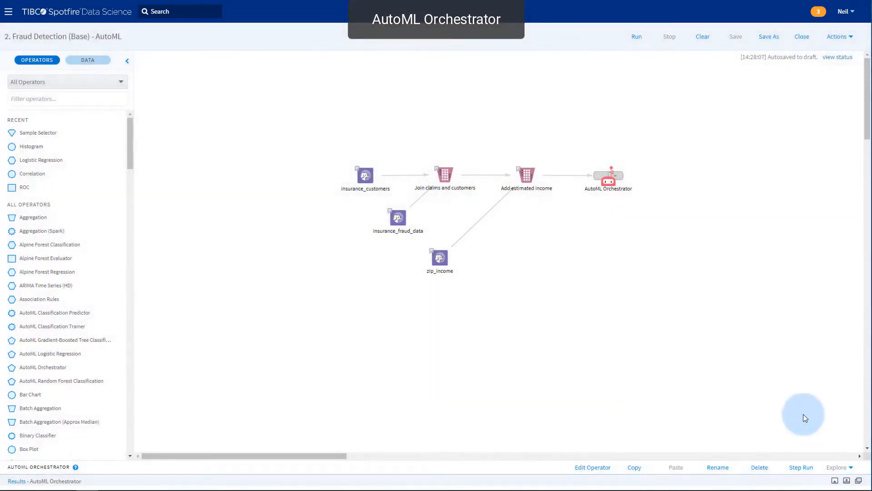
Run the fraud detection flow and review the leaderboard, best GradientBoosting model and its variable importances
click(636, 37)
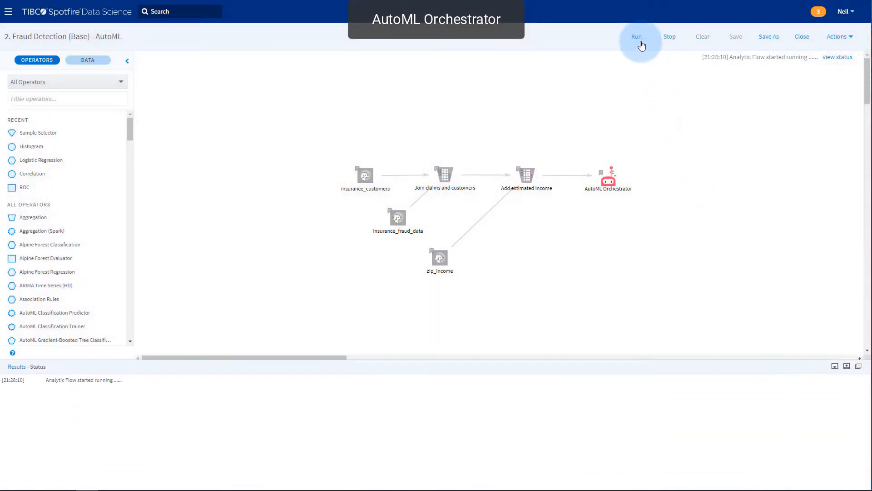
click(637, 36)
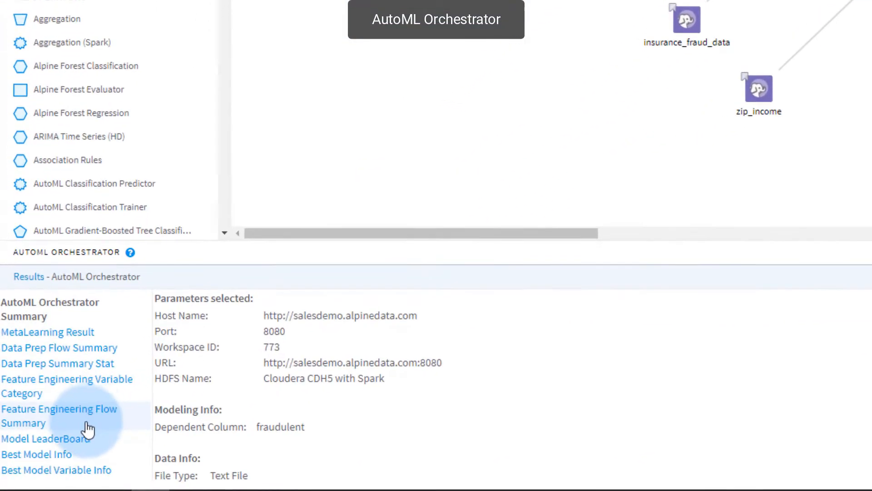
click(44, 439)
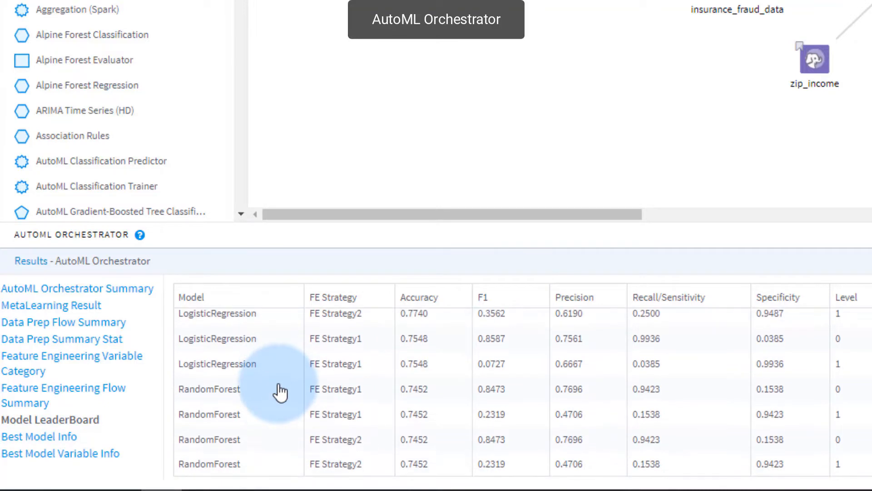
click(34, 437)
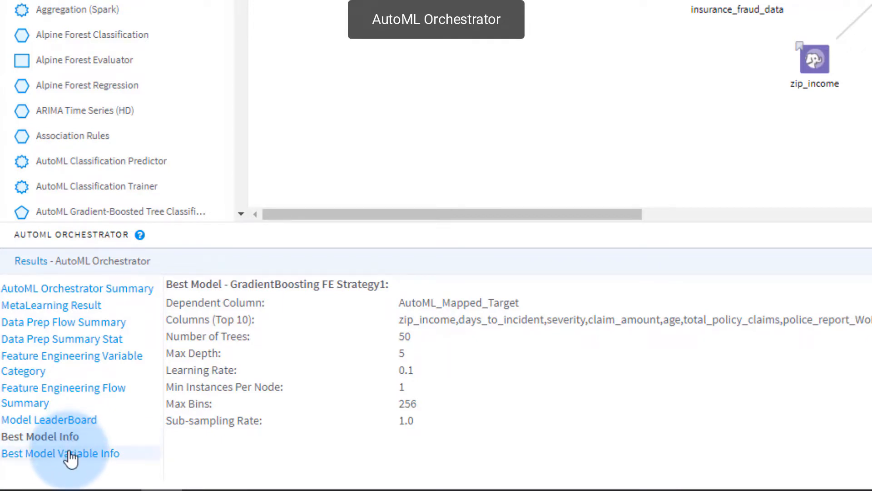
click(62, 454)
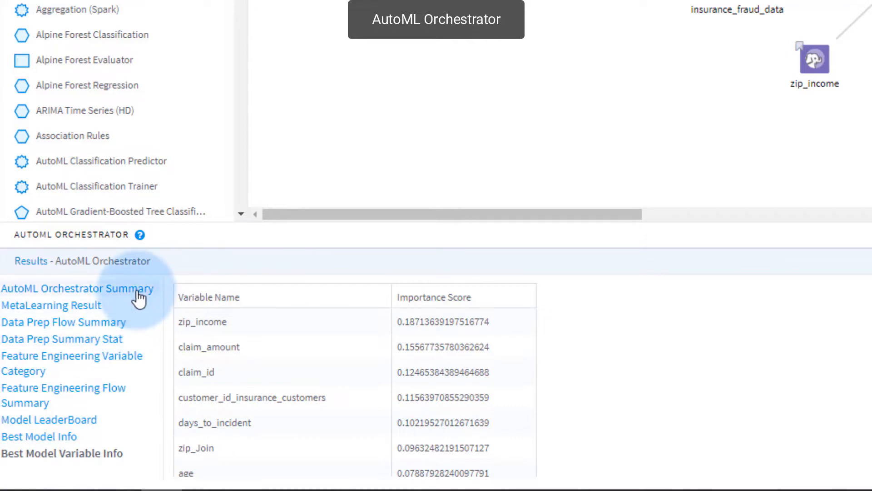
Return to the orchestrator summary listing the generated workflow URLs
click(77, 289)
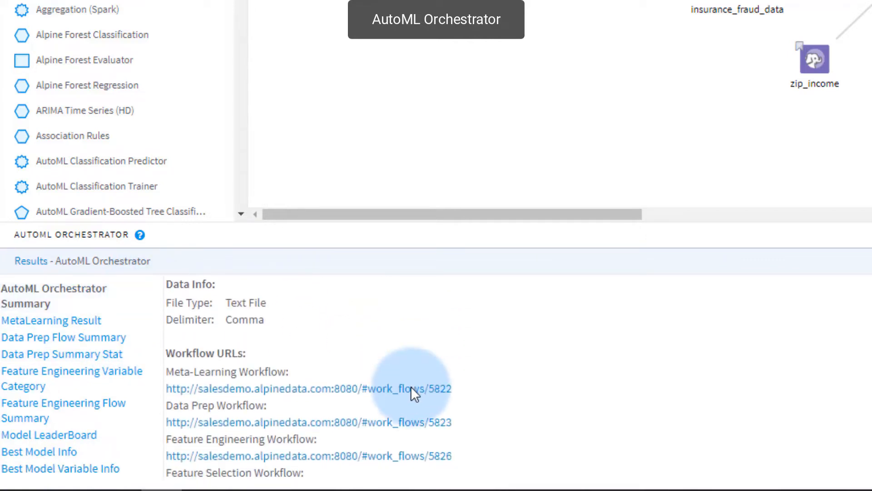
scroll(down, 3)
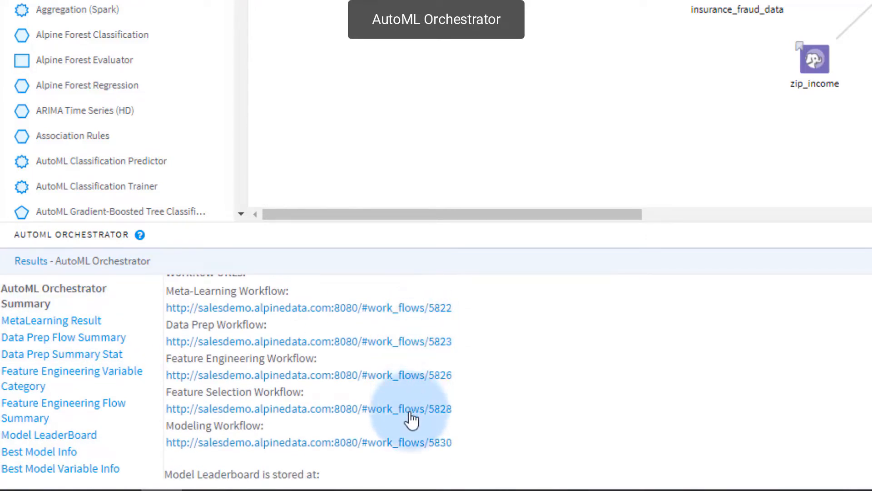
mouse_move(407, 441)
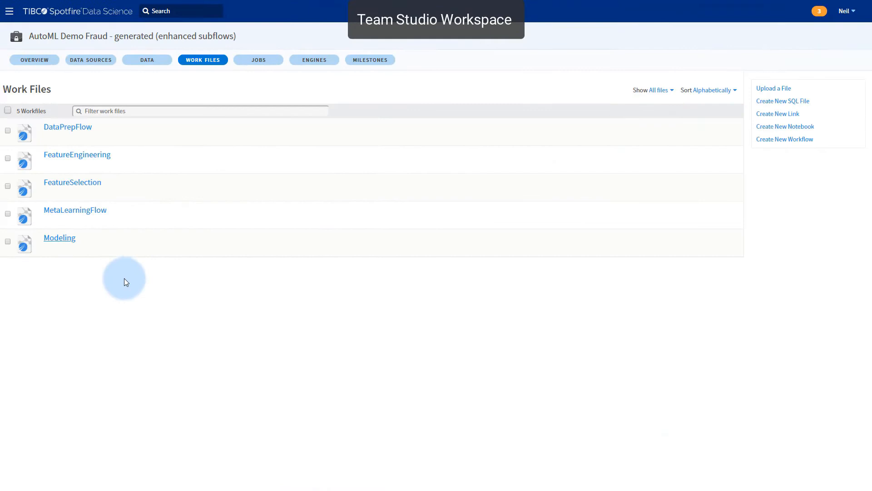
mouse_move(125, 138)
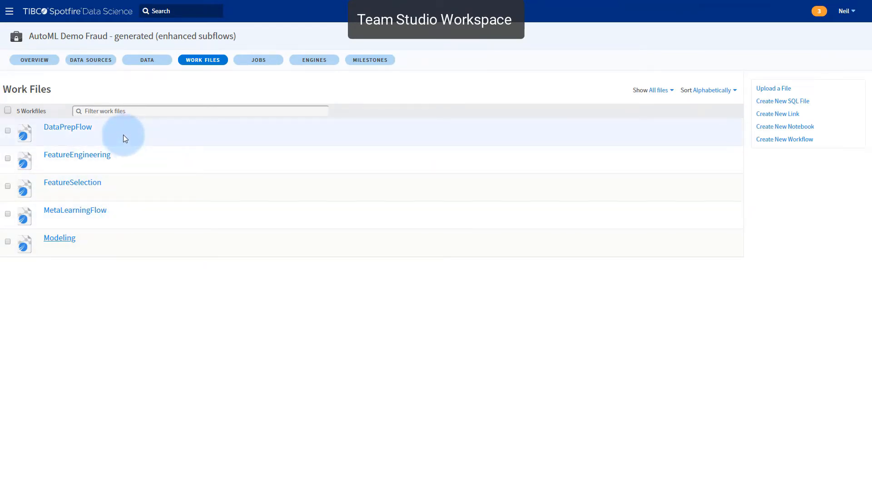
mouse_move(109, 188)
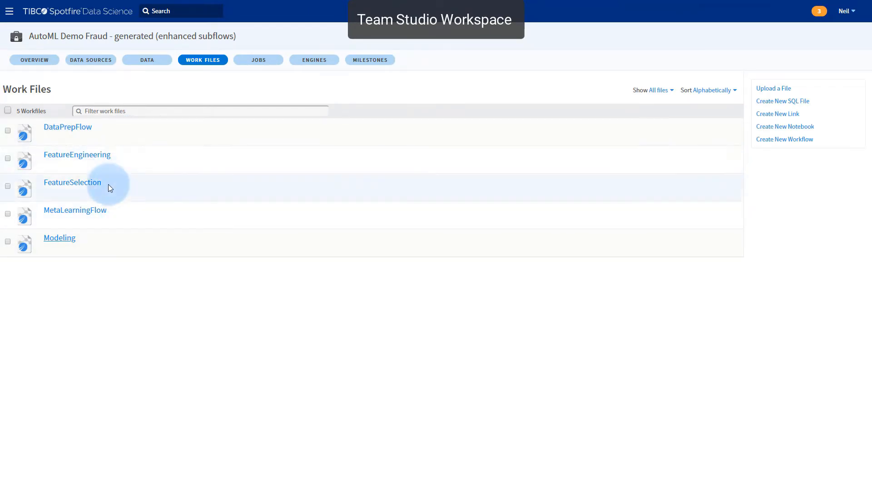
mouse_move(87, 275)
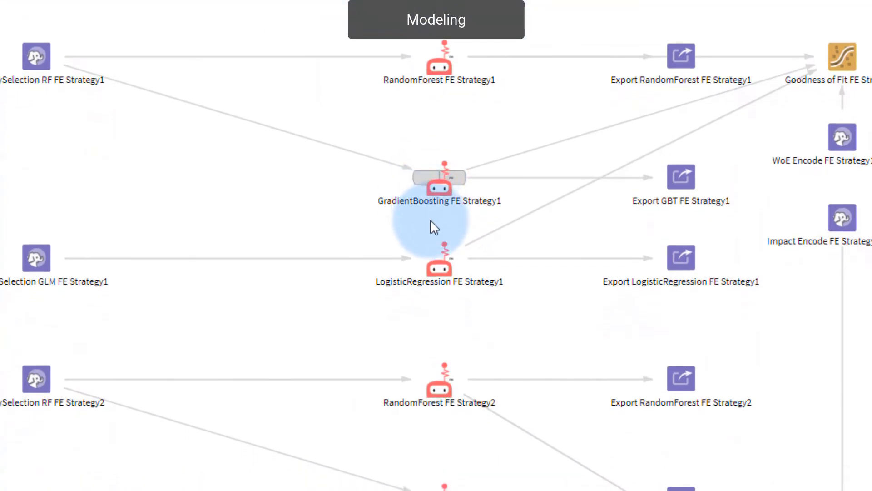
scroll(down, 3)
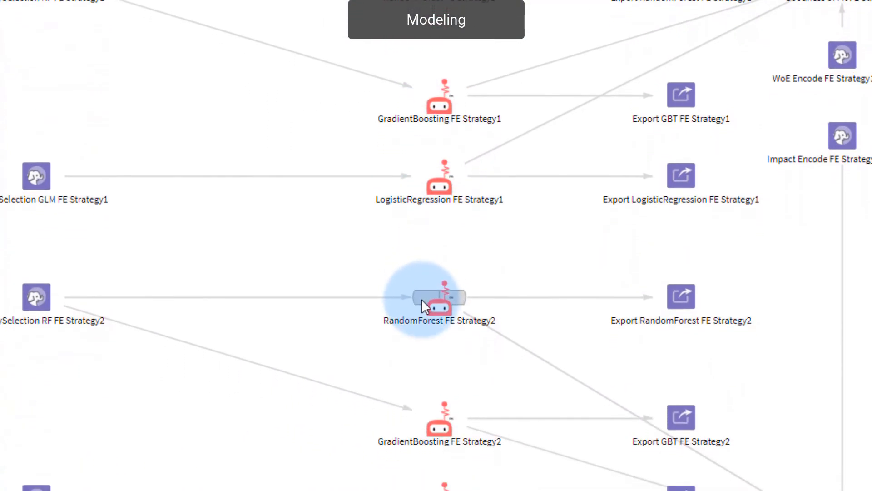
scroll(down, 3)
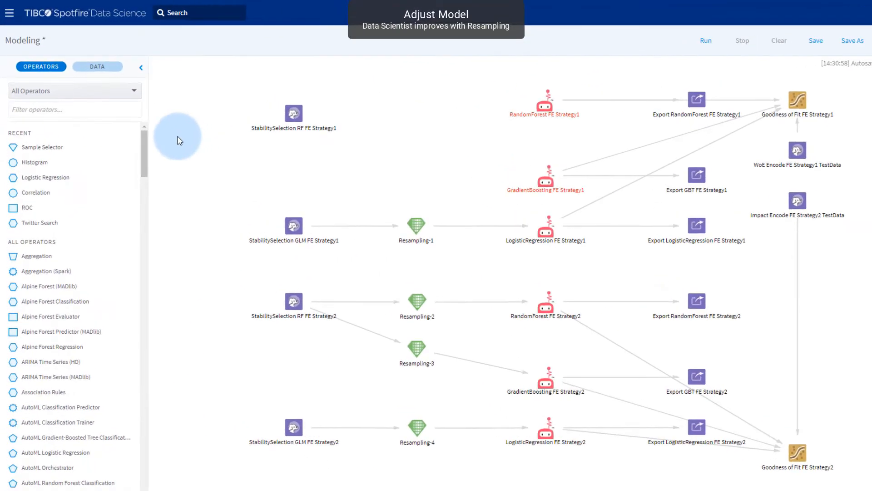
Filter for 'resa' and drop a Resampling operator beside StabilitySelection RF FE Strategy1
text(resa)
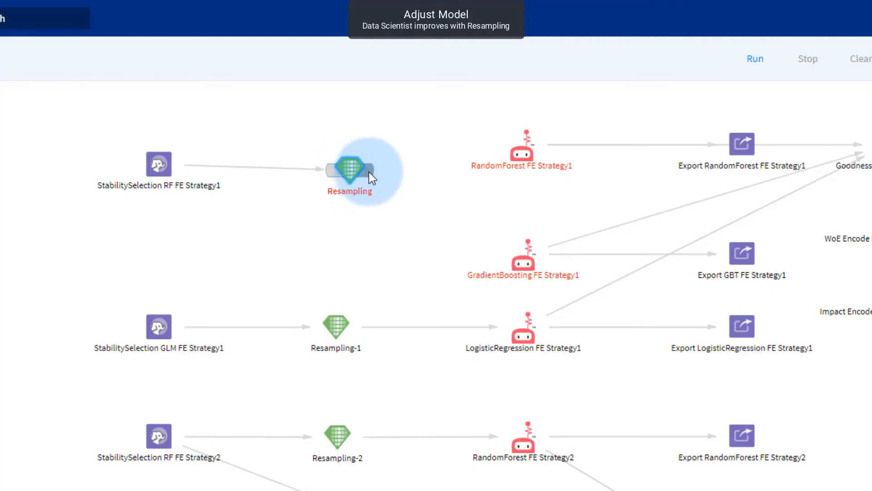
drag(367, 170, 499, 147)
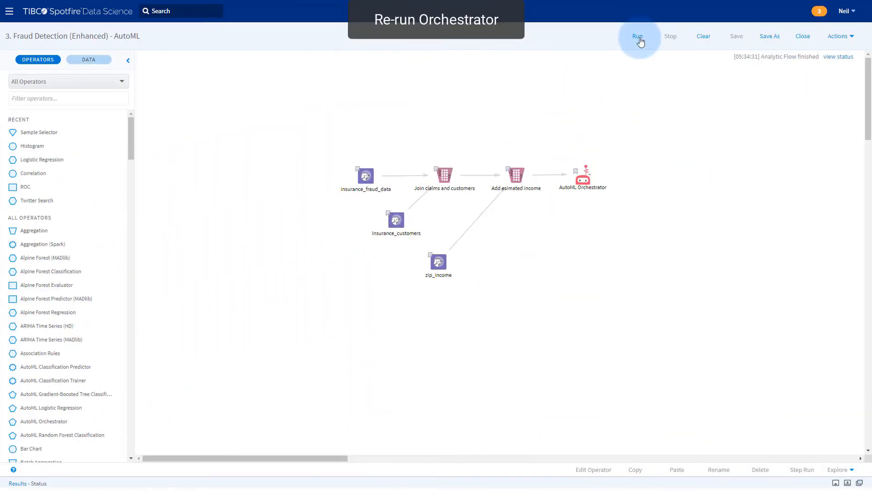
Re-run the enhanced fraud detection AutoML flow
click(638, 37)
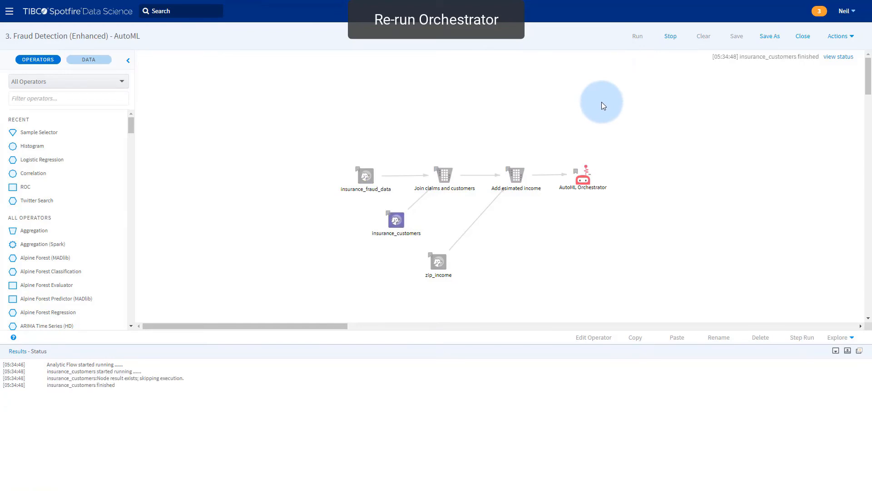